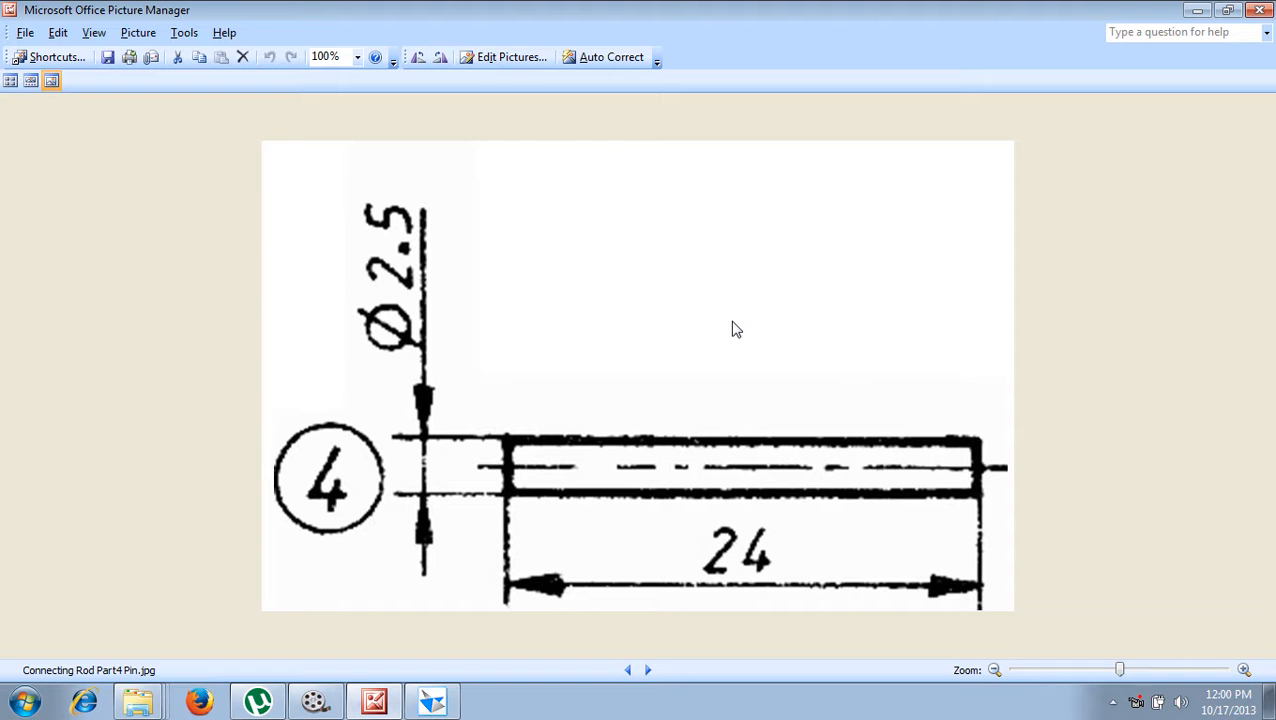
mouse_move(736, 340)
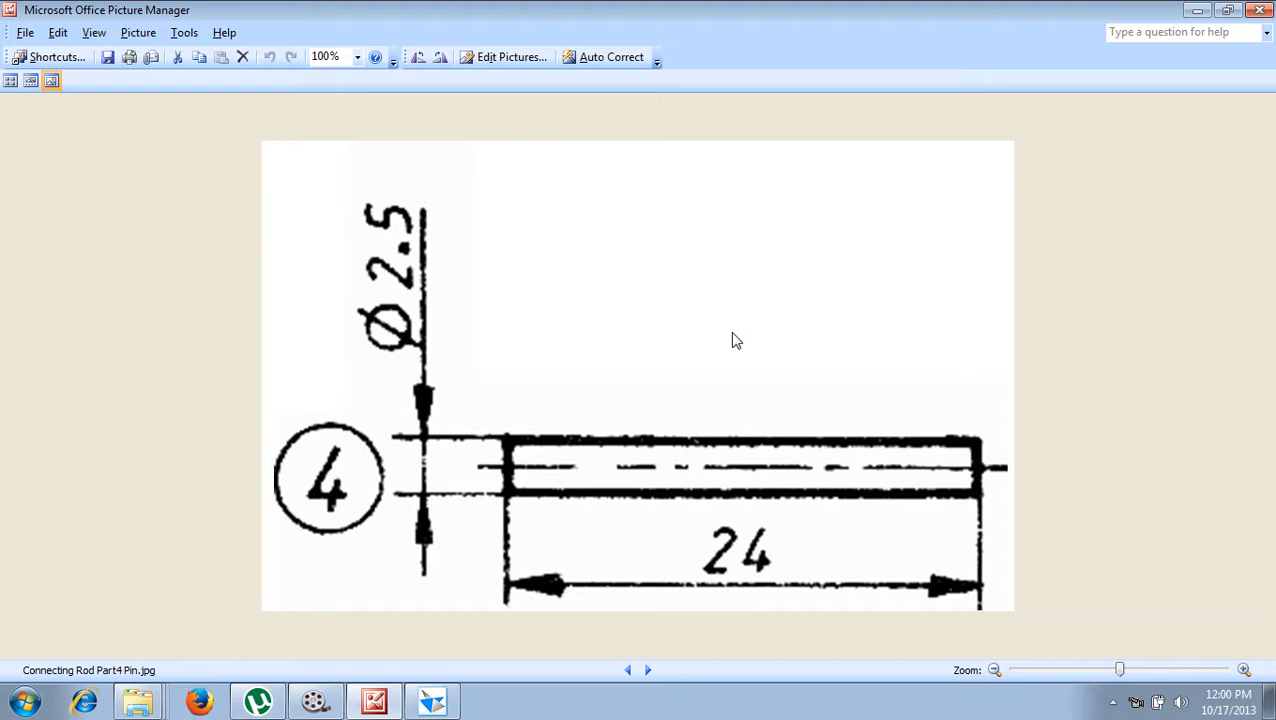
mouse_move(418, 285)
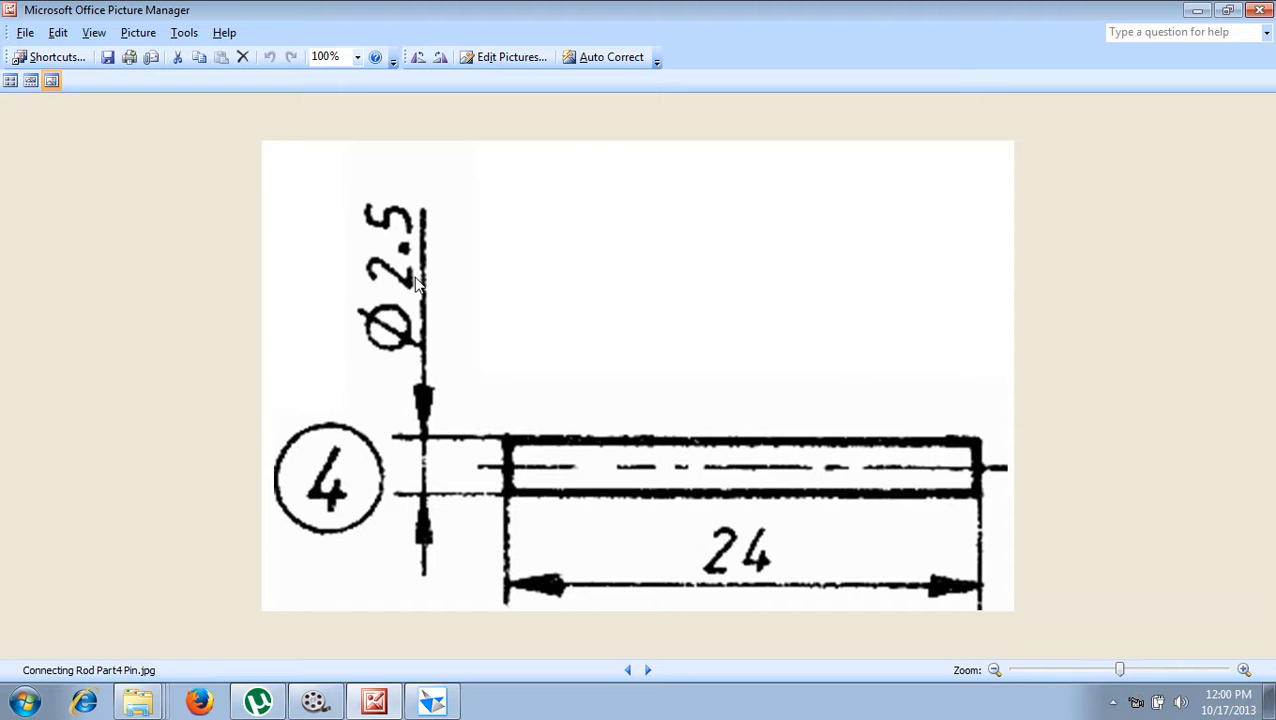
mouse_move(680, 648)
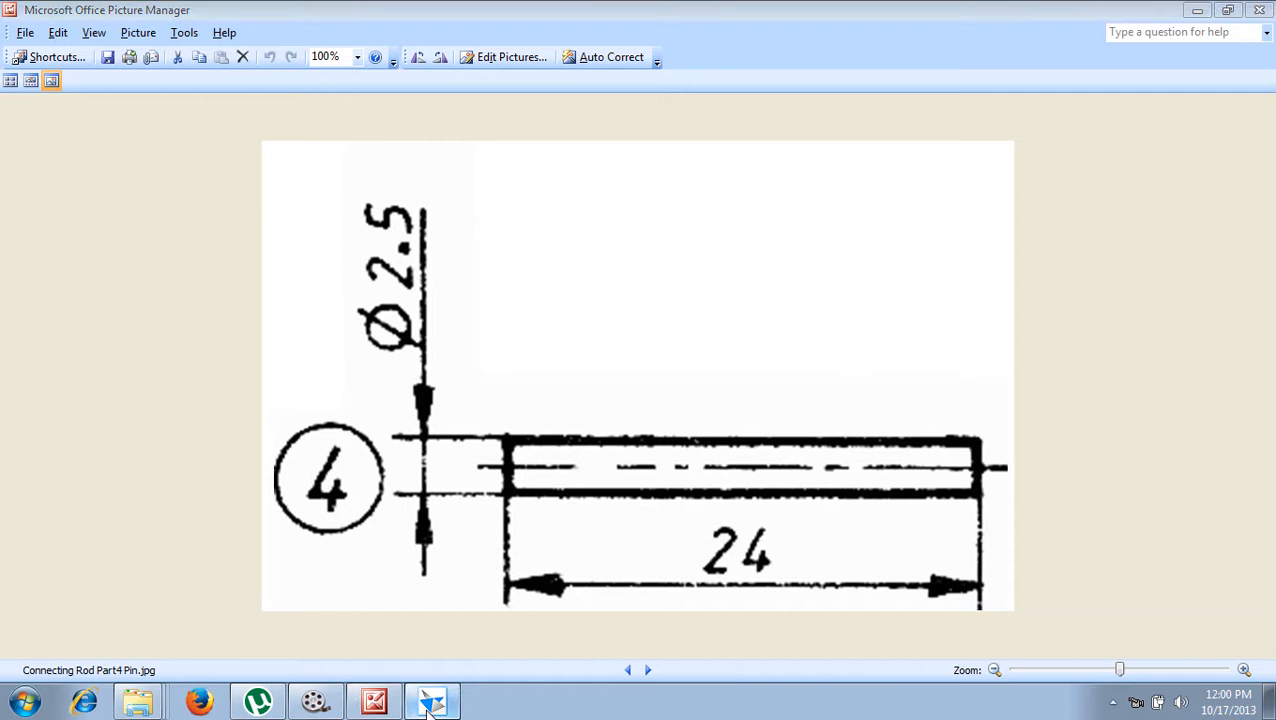
Start a protrusion on the front plane with an origin-centred Ø2.5 circle and finish the sketch.
left_click(432, 700)
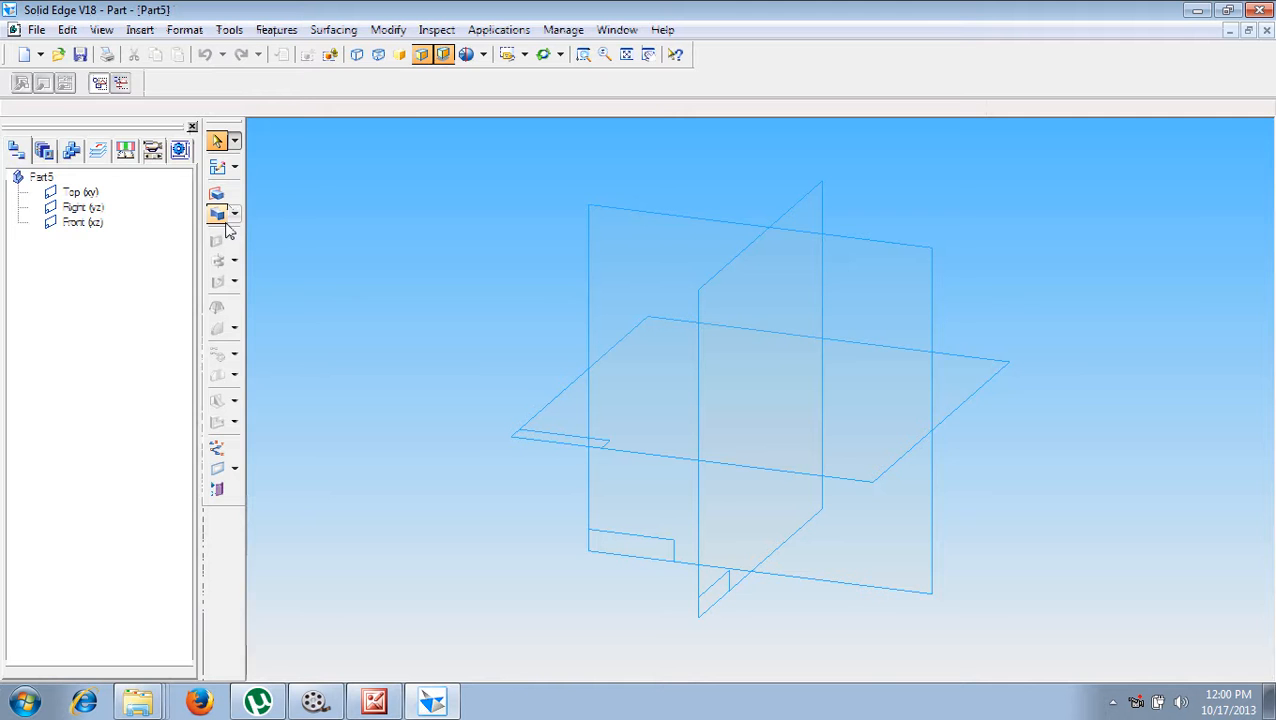
left_click(217, 193)
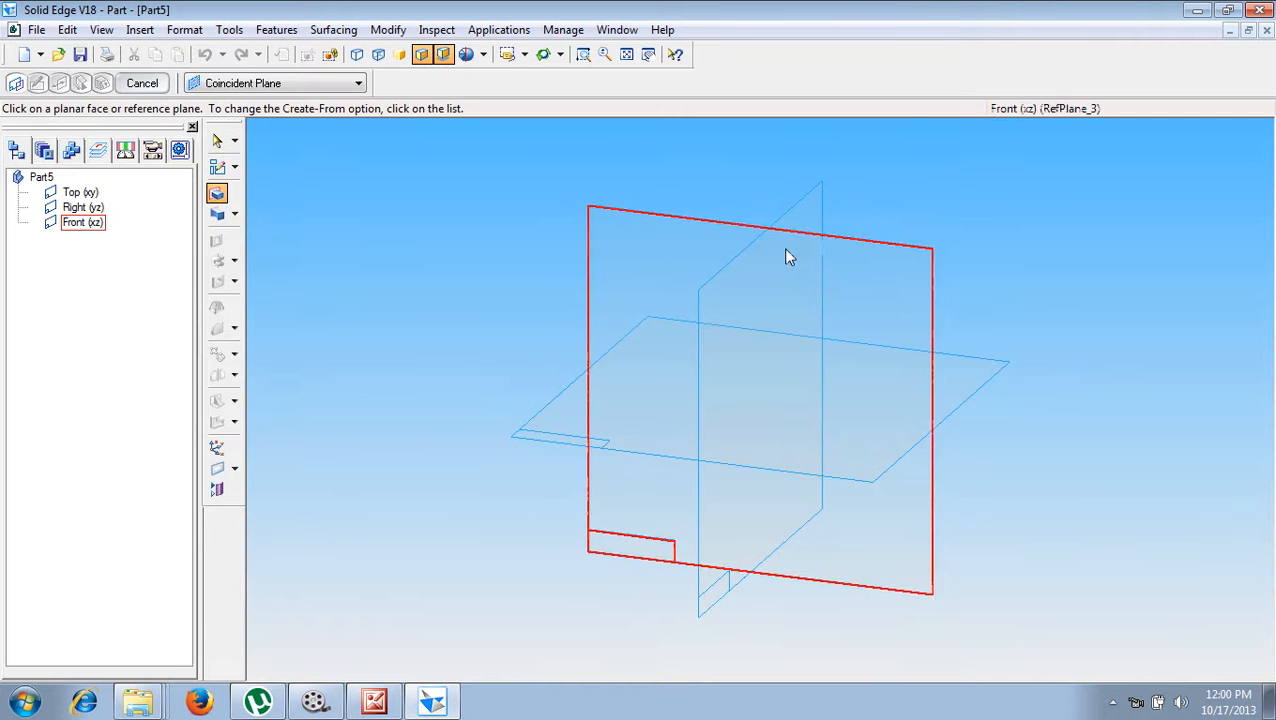
left_click(783, 250)
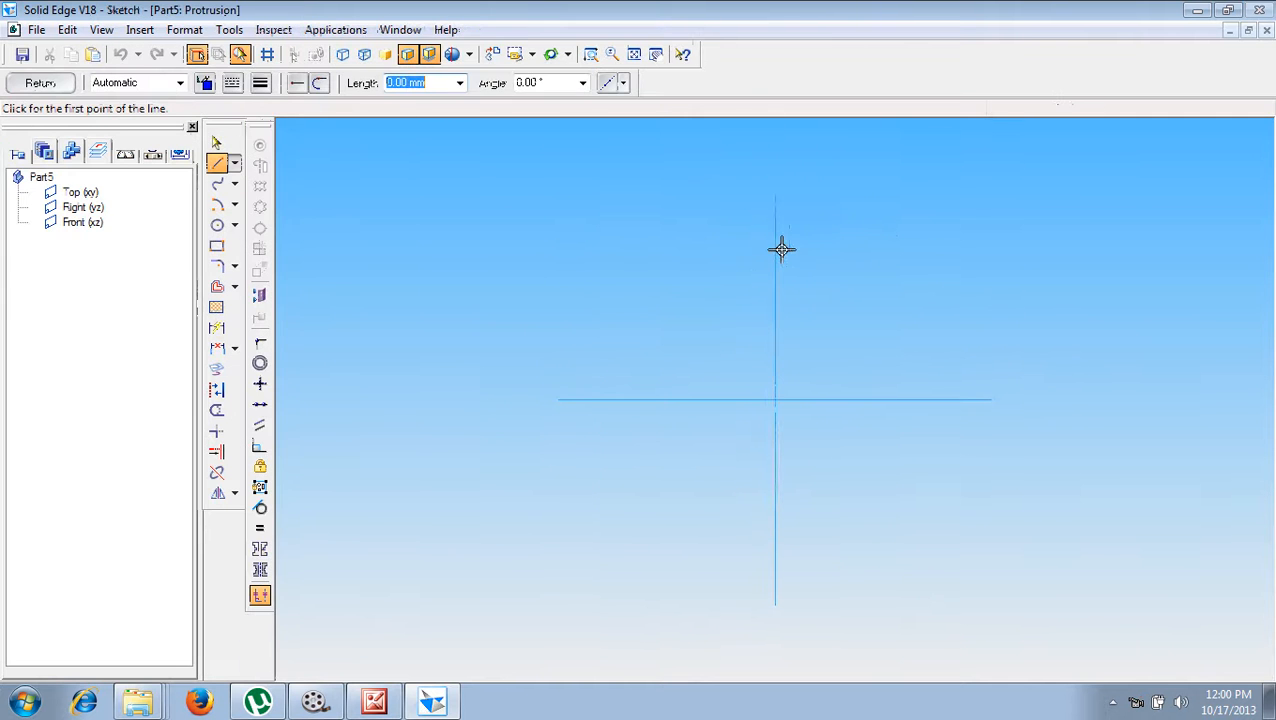
left_click(217, 224)
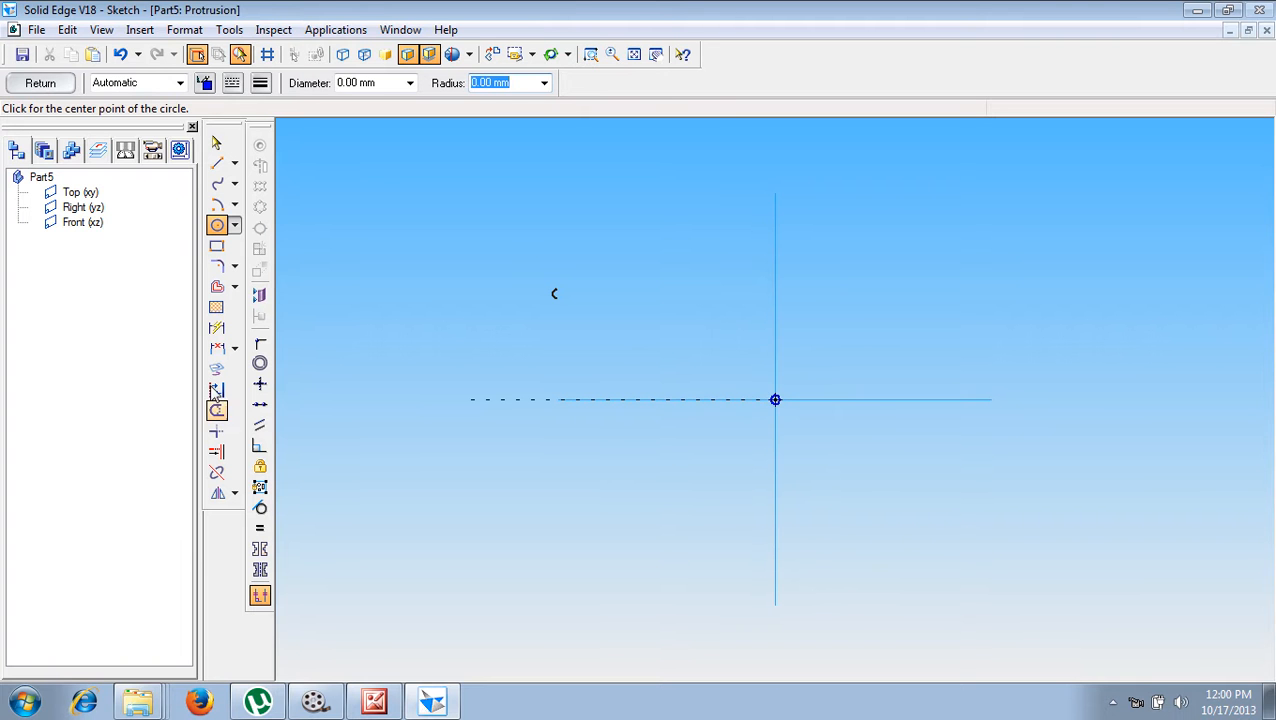
left_click(217, 328)
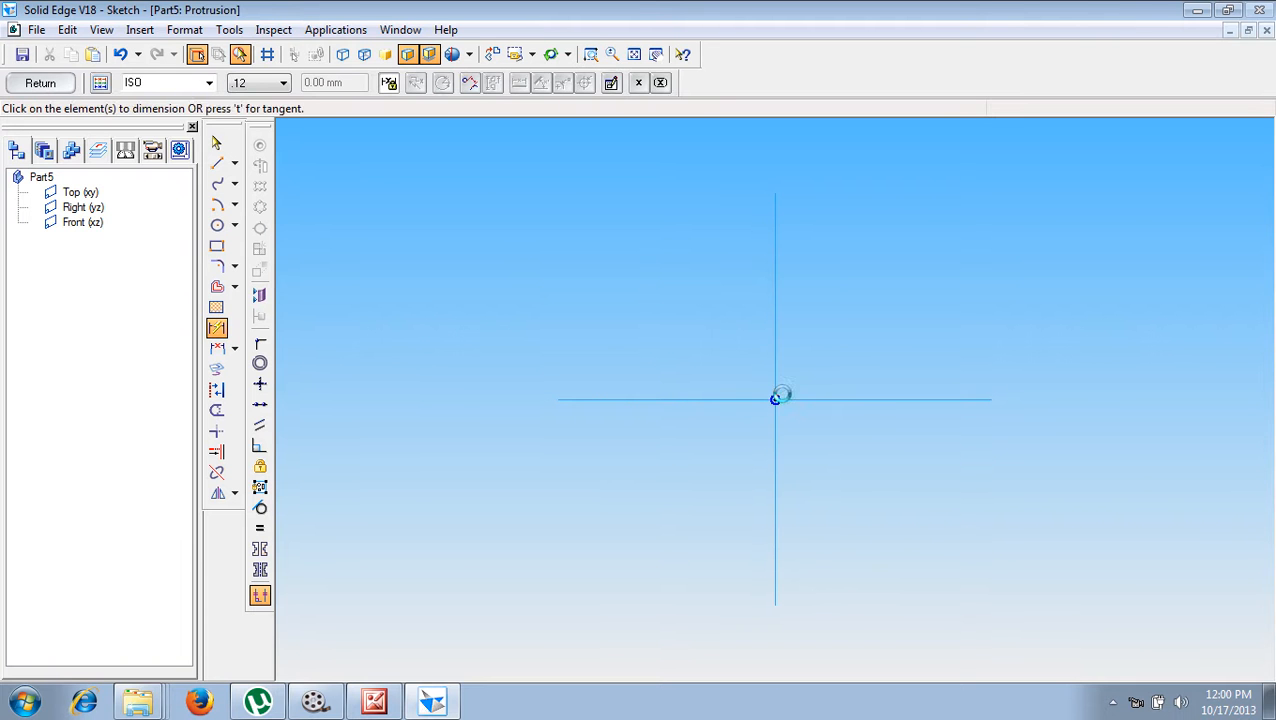
left_click(775, 398)
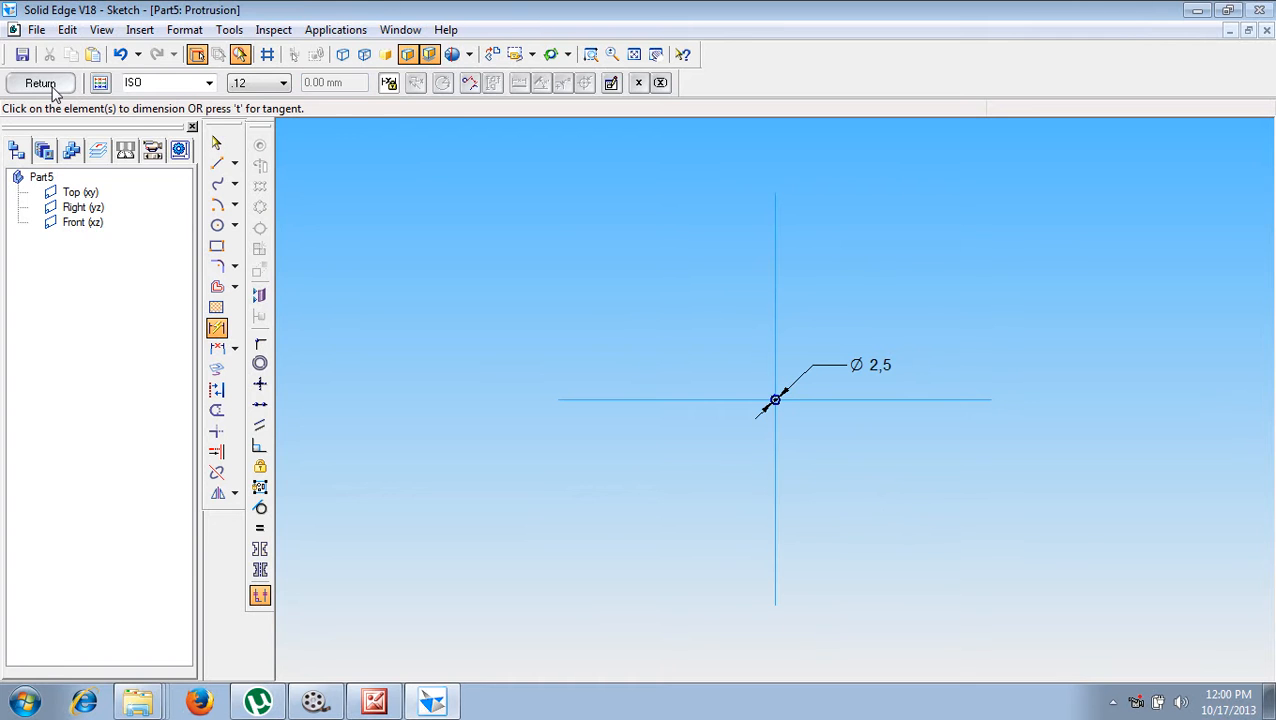
left_click(40, 83)
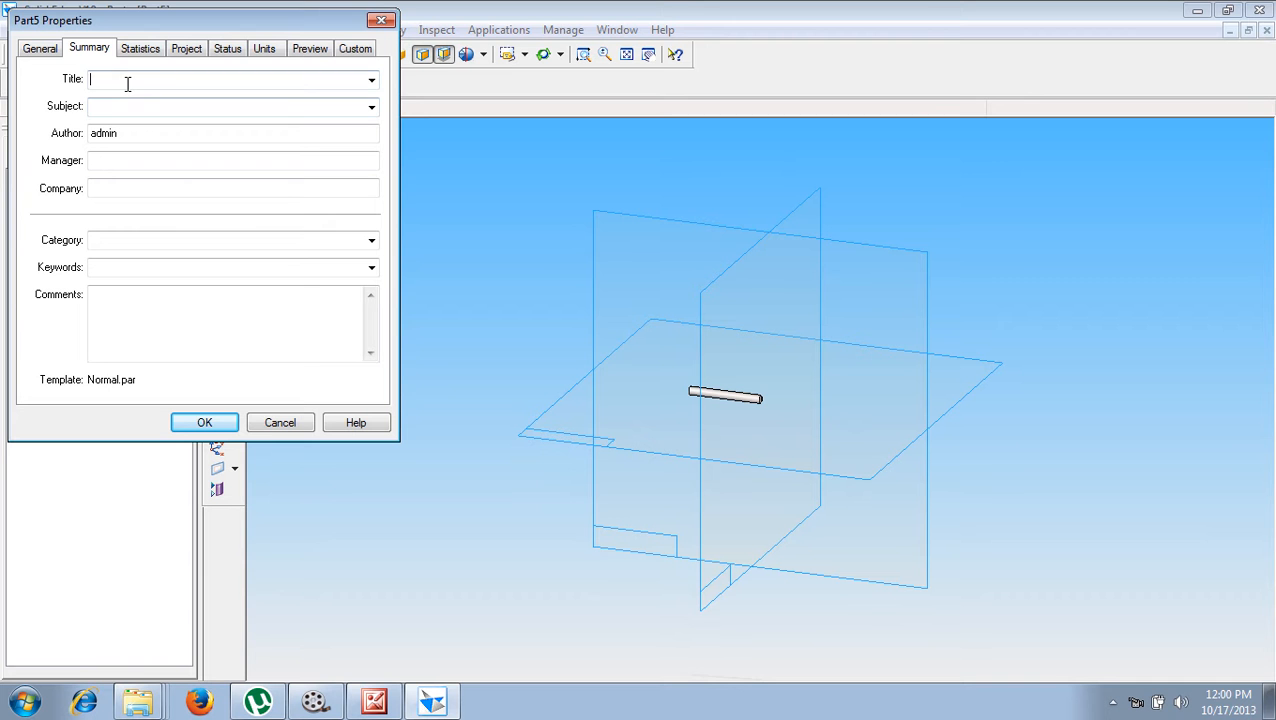
Give the part the title 'Pin' and save it as Pin.par in the Connecting Rod folder.
type("Pin")
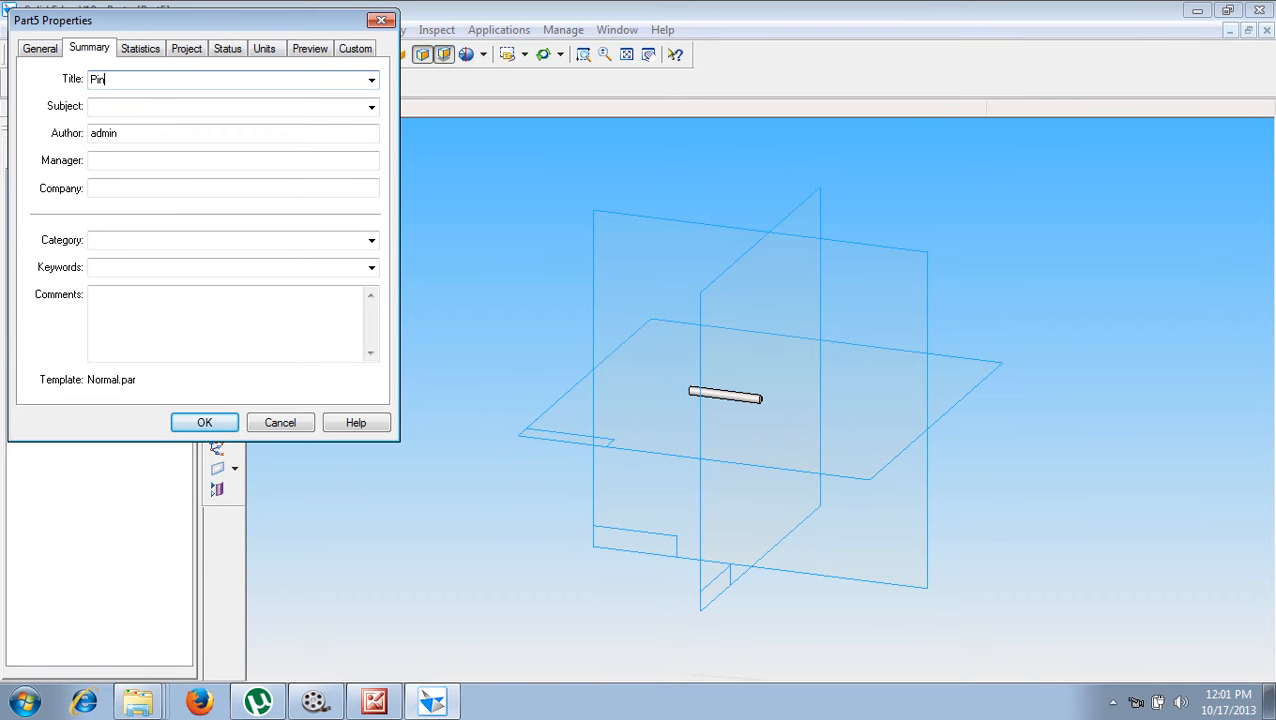
left_click(204, 422)
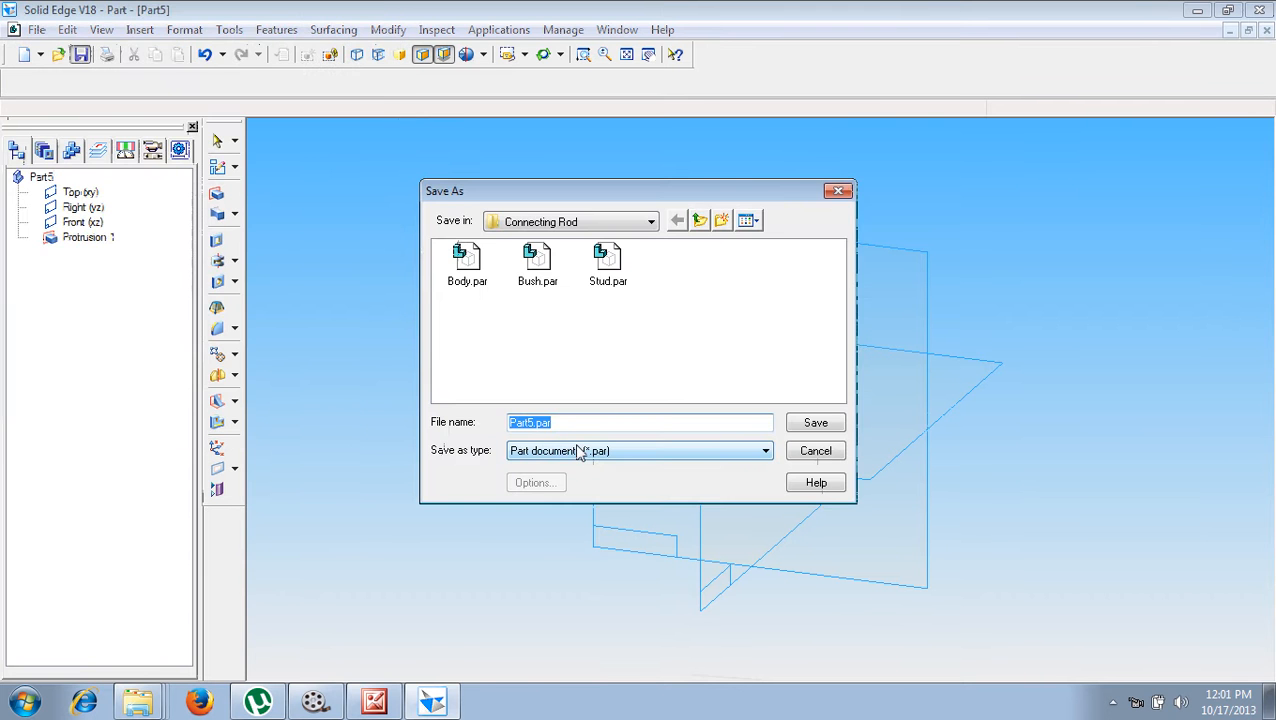
type("Pa")
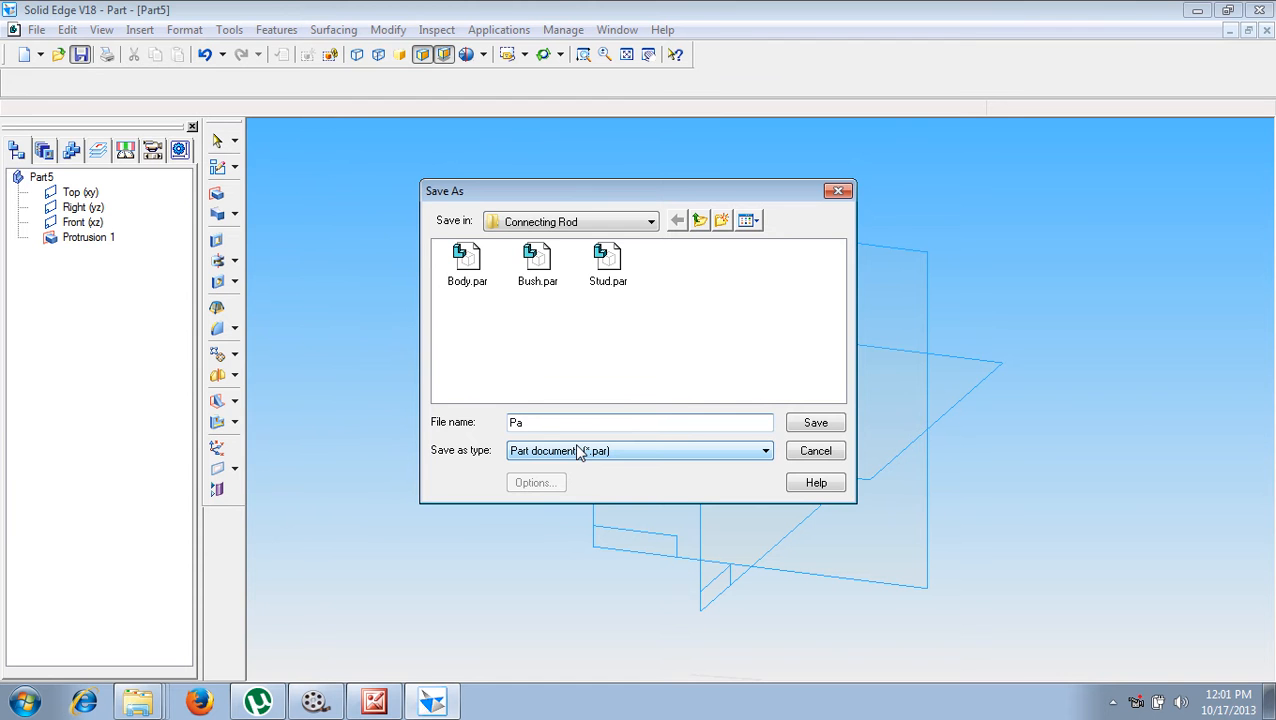
left_click(815, 422)
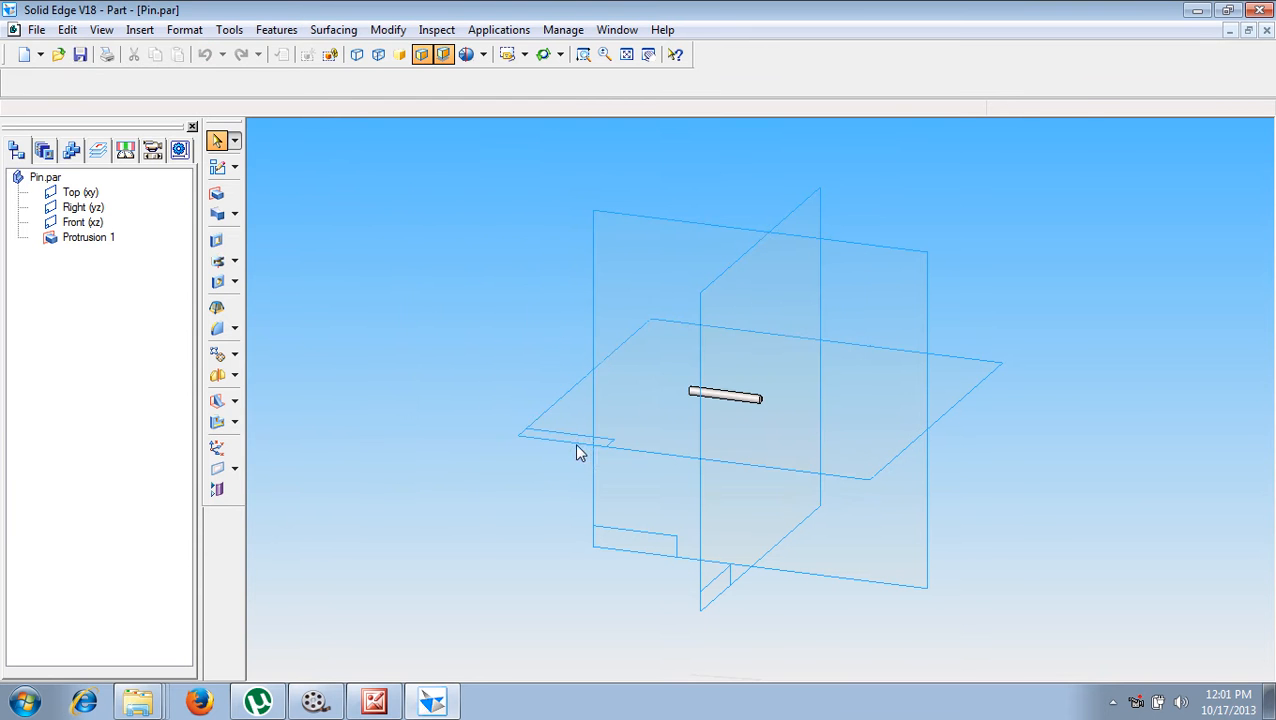